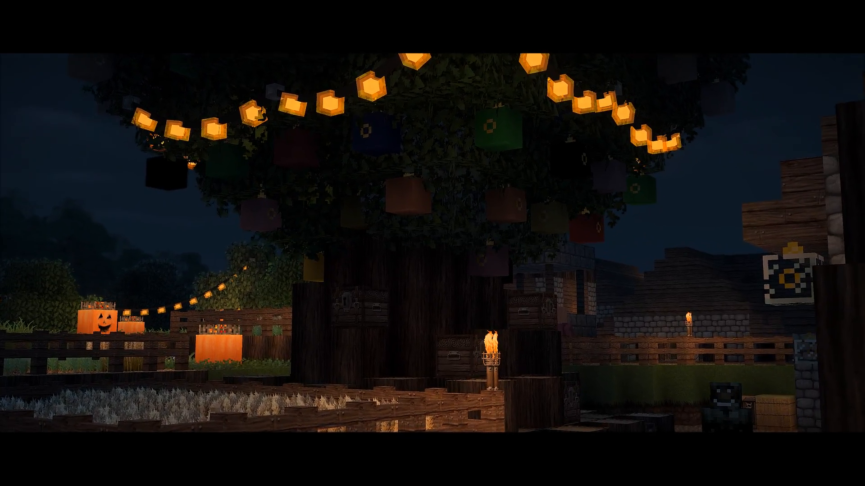
pyautogui.moveTo(433, 243)
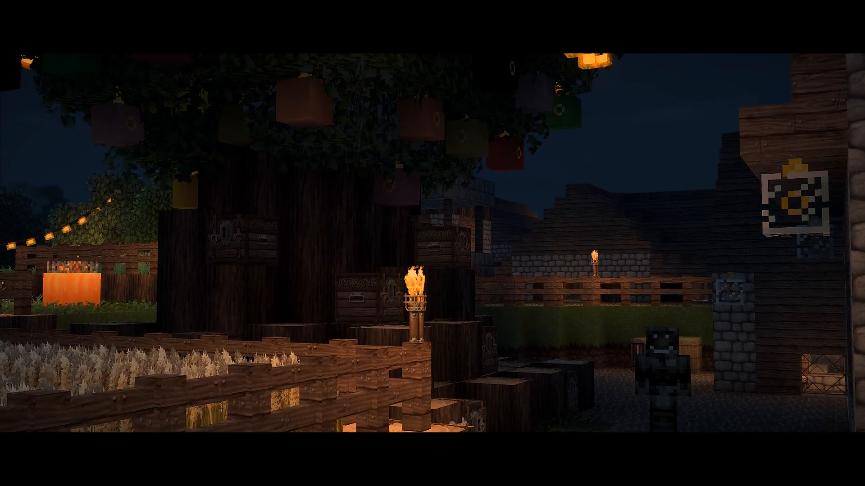
pyautogui.moveTo(433, 243)
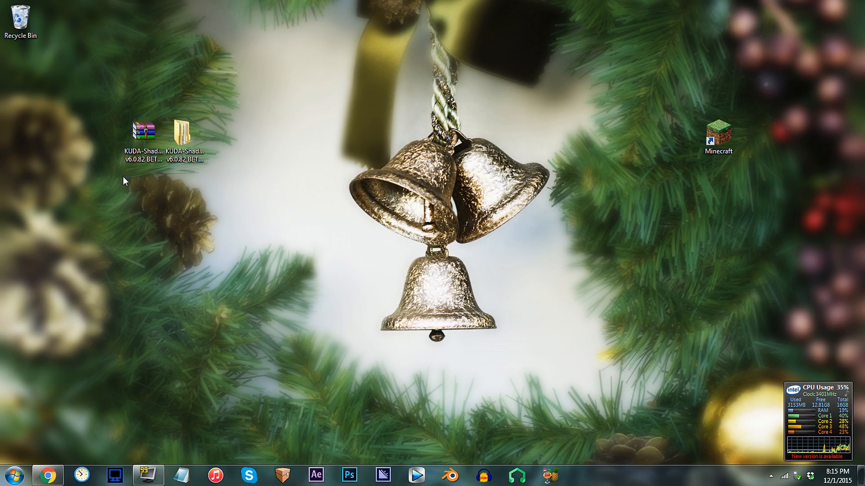
pyautogui.moveTo(229, 103)
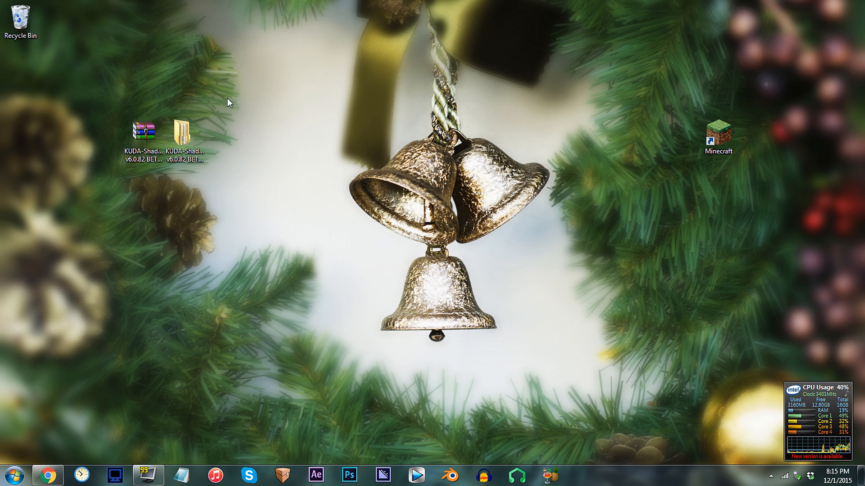
# Navigate into the KUDA-Shaders pack's shaders folder and select final.fsh
pyautogui.doubleClick(183, 134)
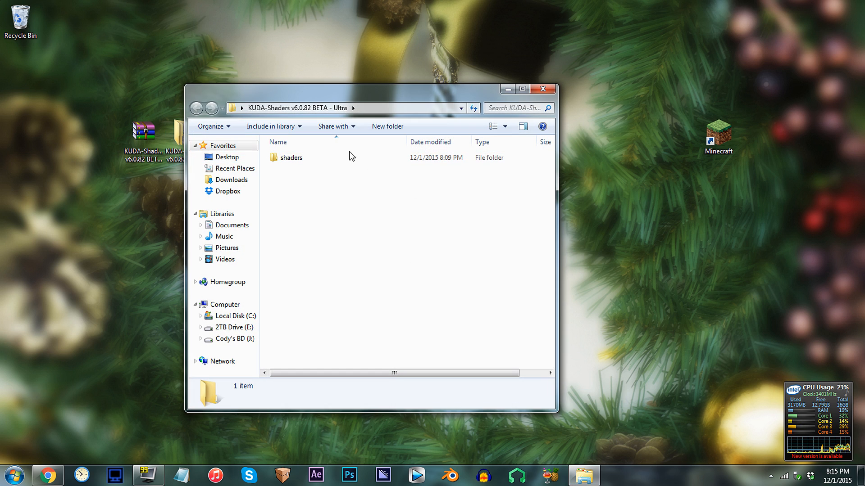
pyautogui.doubleClick(291, 156)
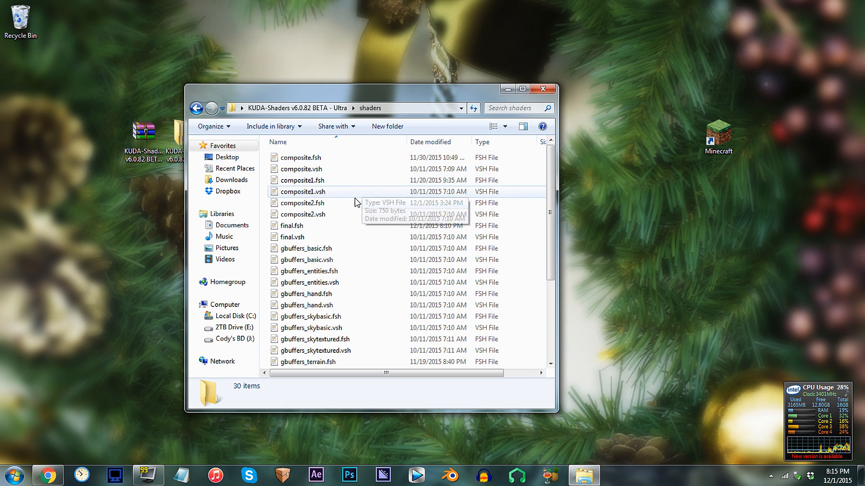
pyautogui.click(291, 225)
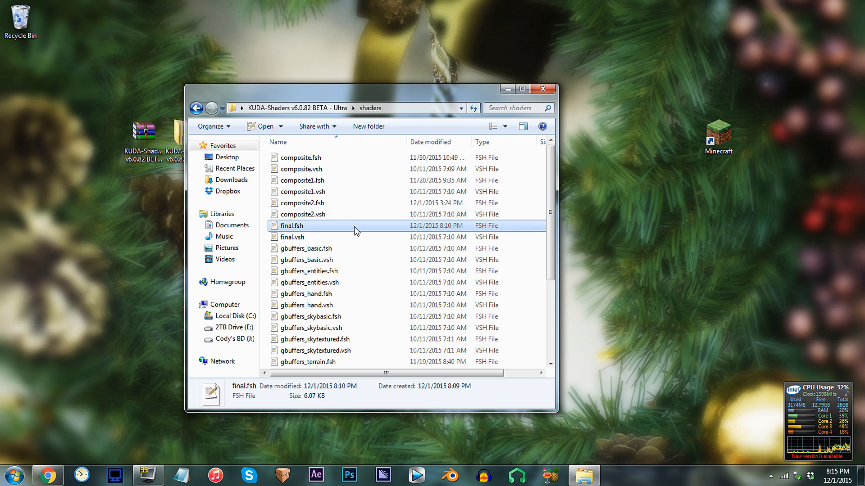
# Open final.fsh in Notepad++ and scroll down to the vignette() function to set vignetteStrength to 0.0
pyautogui.doubleClick(291, 225)
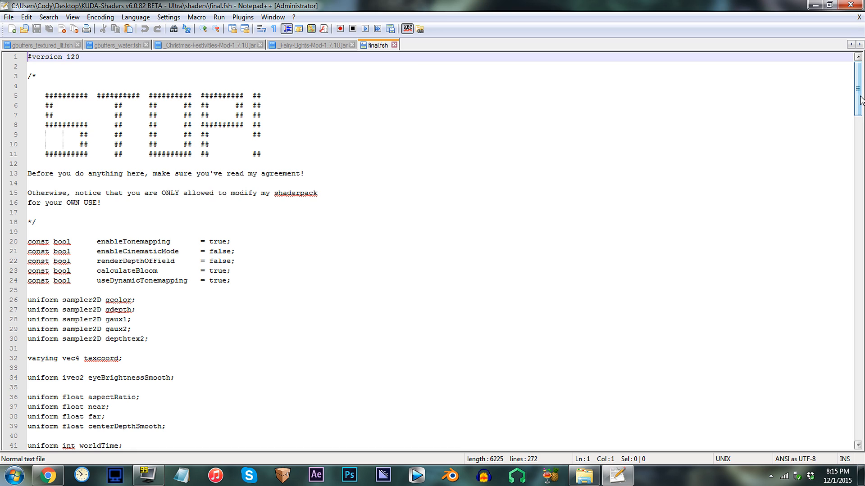
pyautogui.scroll(-3)
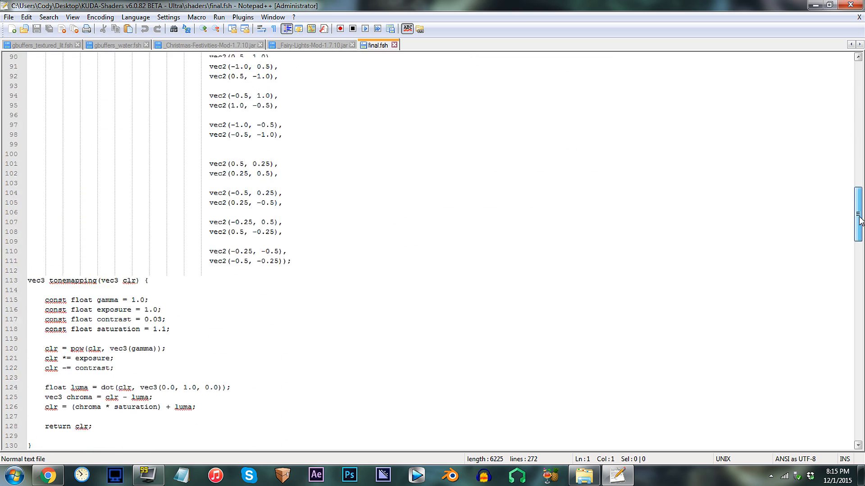
pyautogui.scroll(-3)
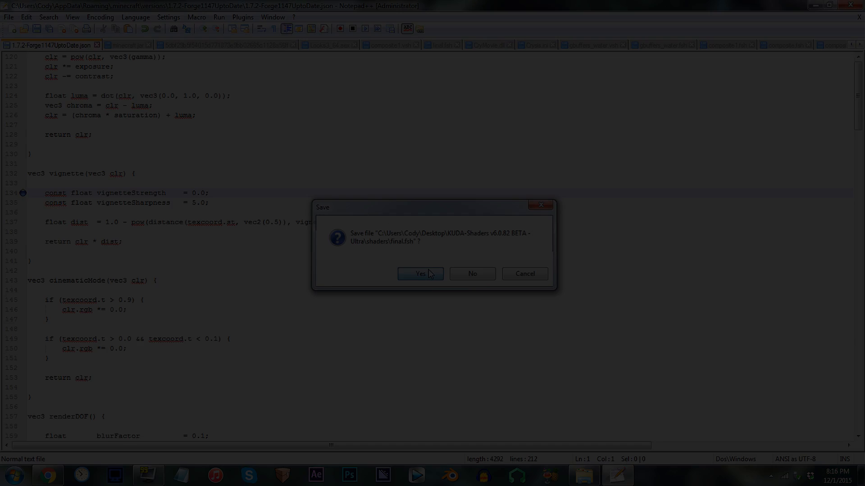
# Confirm Yes to save final.fsh with vignetteStrength at 0.0
pyautogui.click(419, 274)
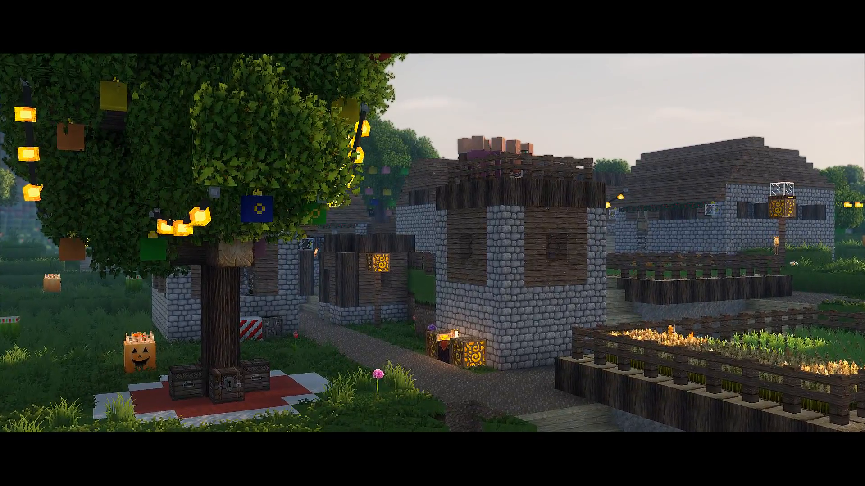
pyautogui.moveTo(432, 243)
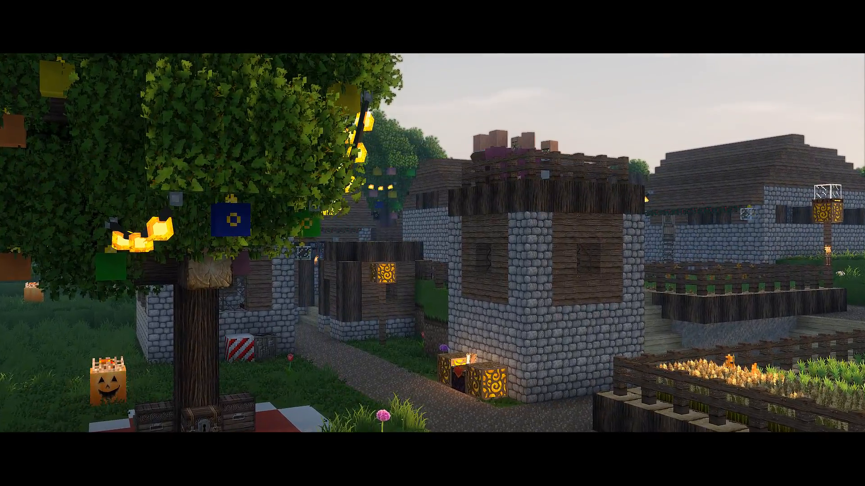
pyautogui.moveTo(432, 243)
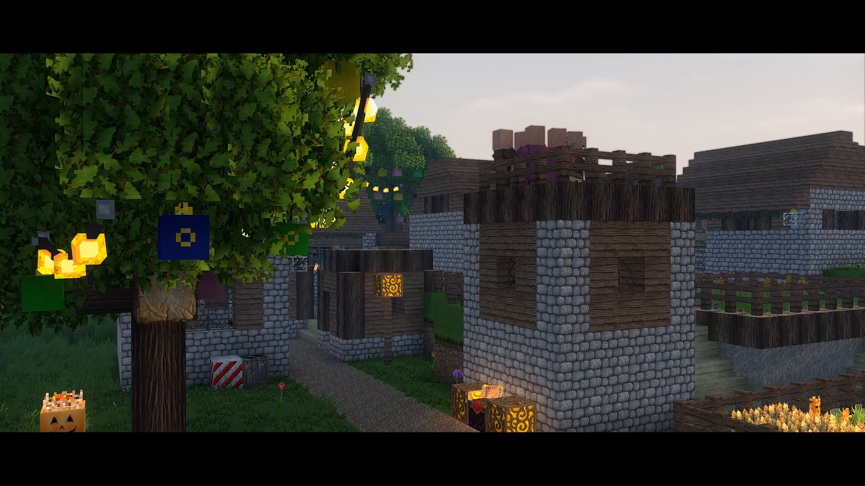
pyautogui.moveTo(433, 243)
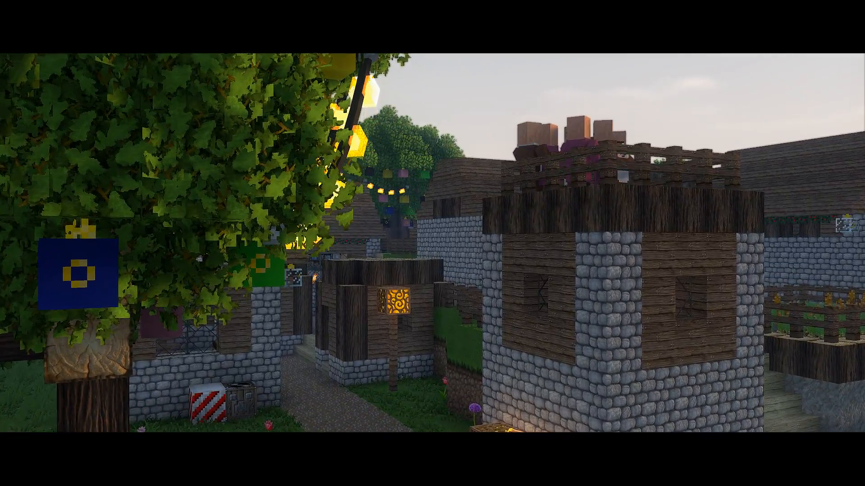
pyautogui.moveTo(432, 243)
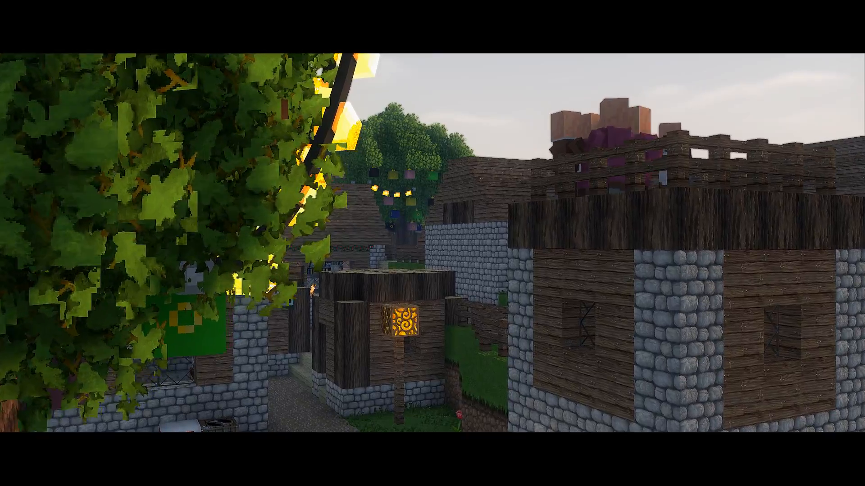
pyautogui.moveTo(432, 244)
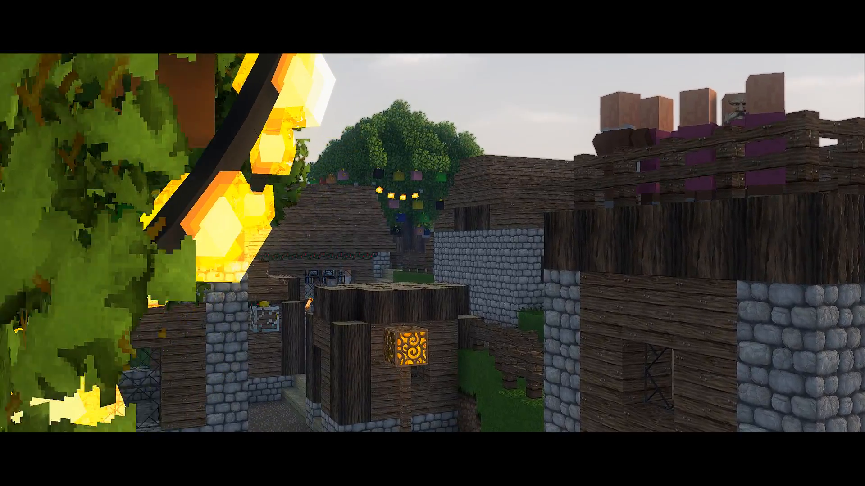
pyautogui.moveTo(433, 244)
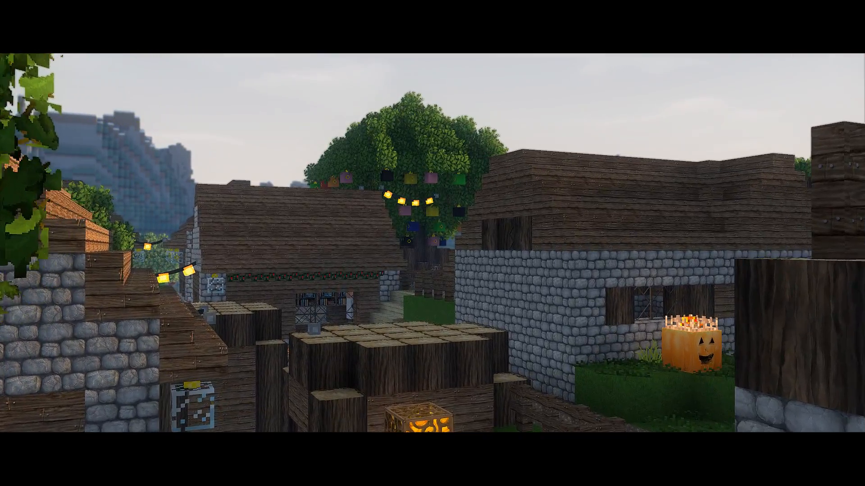
pyautogui.moveTo(432, 243)
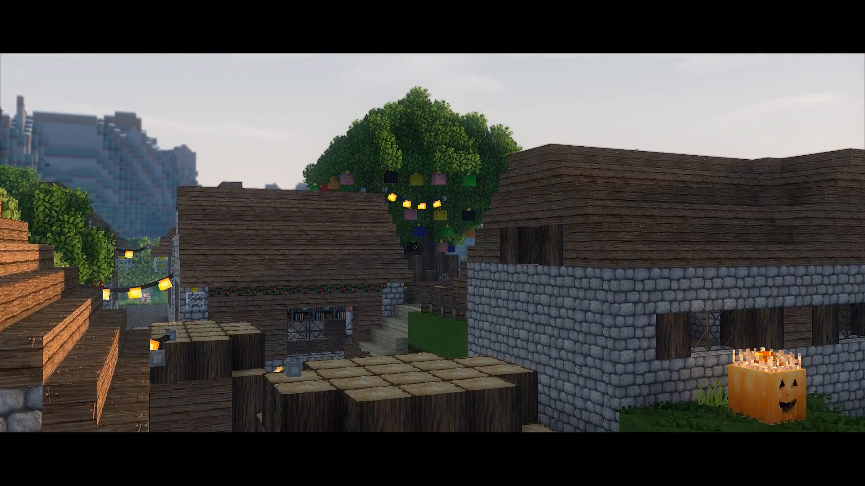